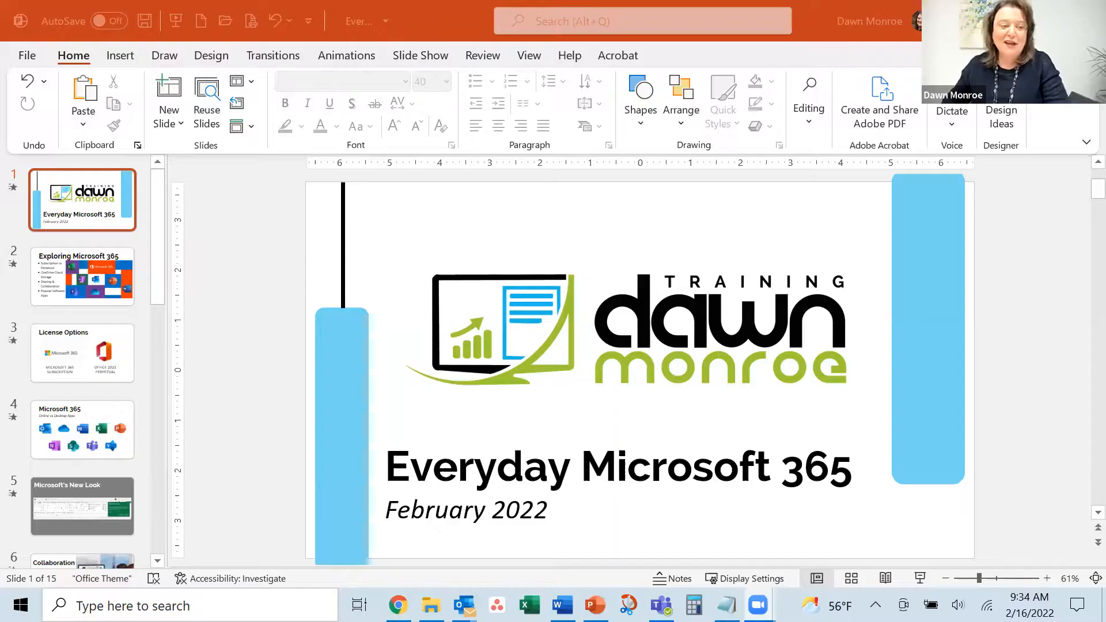
pyautogui.moveTo(772, 441)
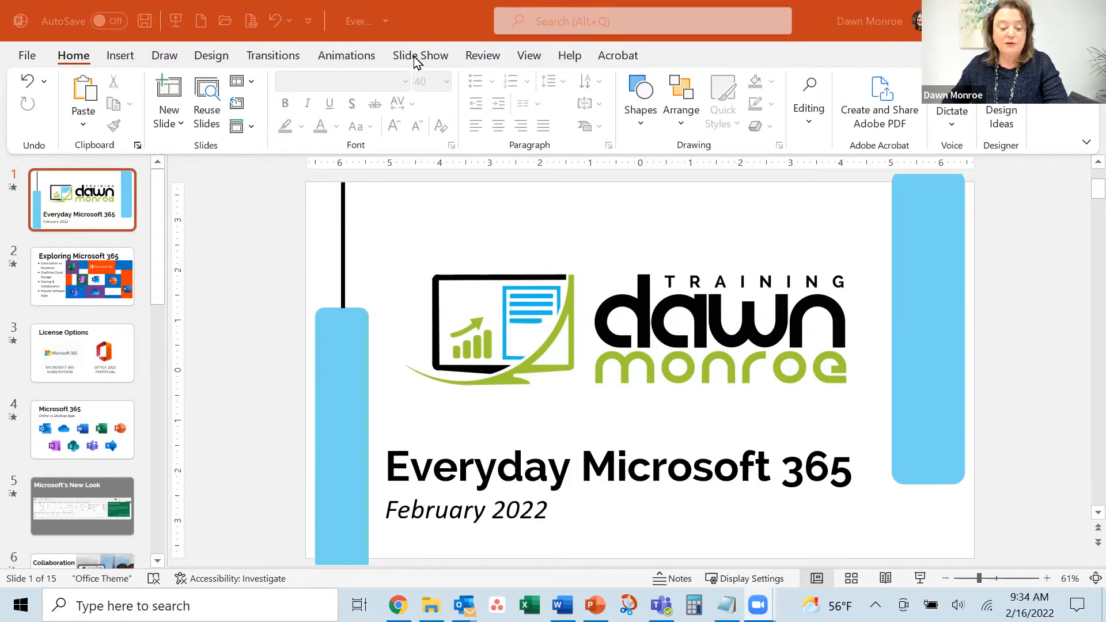
# Show the Slide Show ribbon with Rehearse with Coach, after a brief stop on Review
pyautogui.click(483, 55)
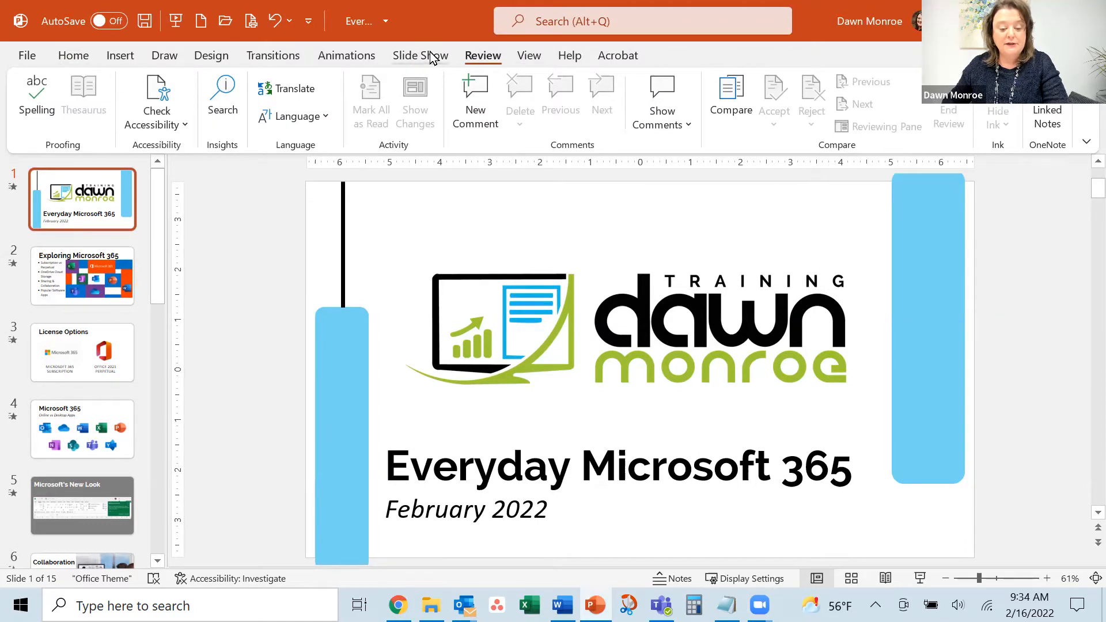
pyautogui.click(420, 55)
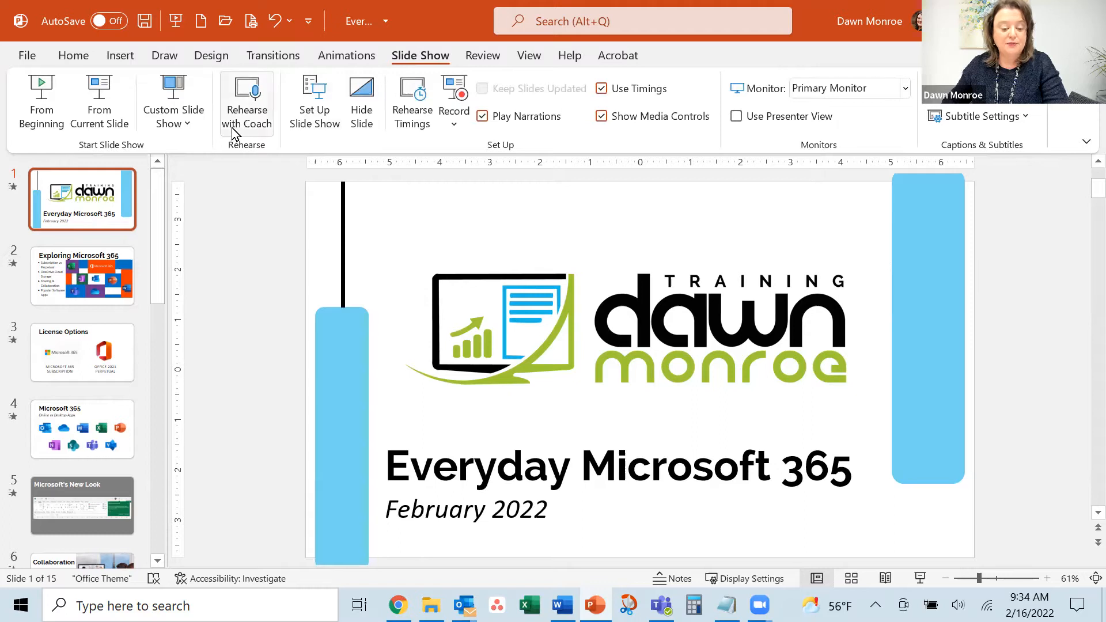
pyautogui.moveTo(242, 110)
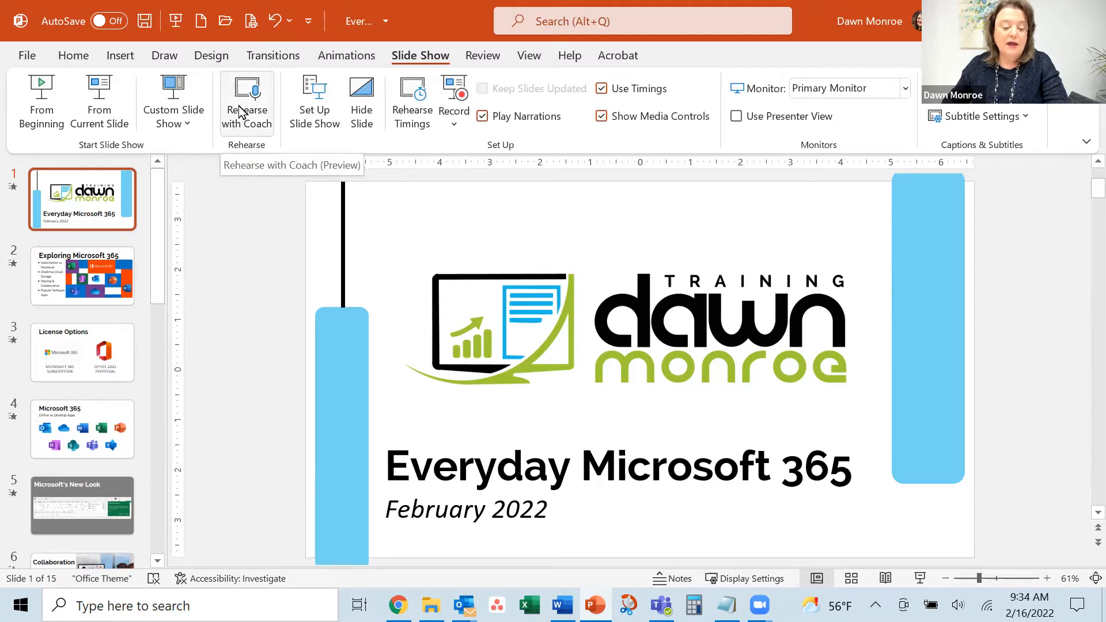
pyautogui.click(246, 102)
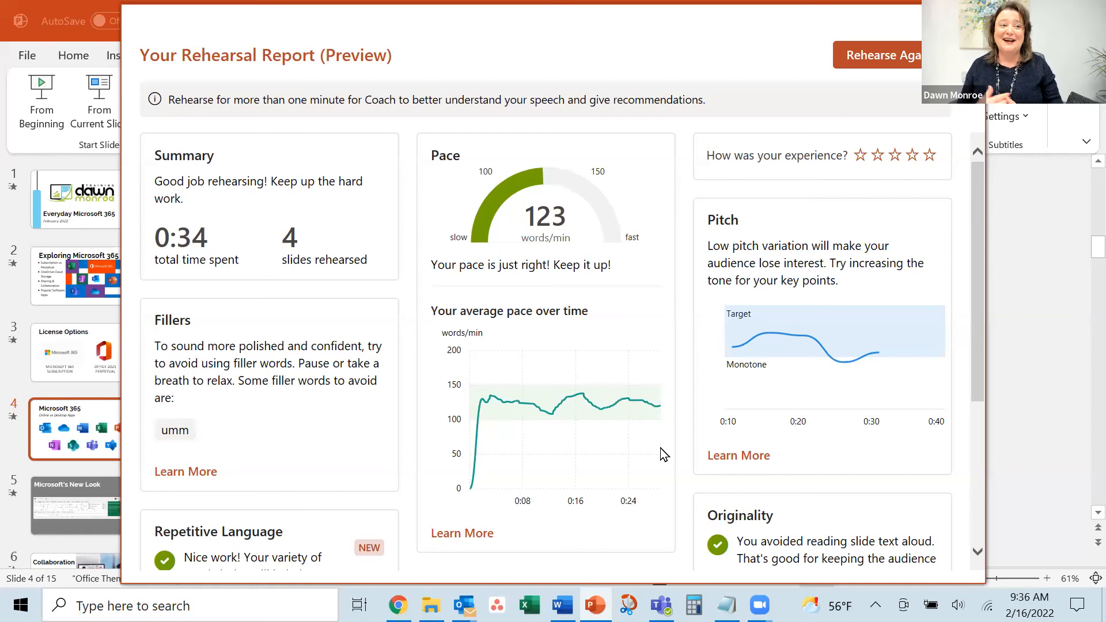
pyautogui.moveTo(658, 458)
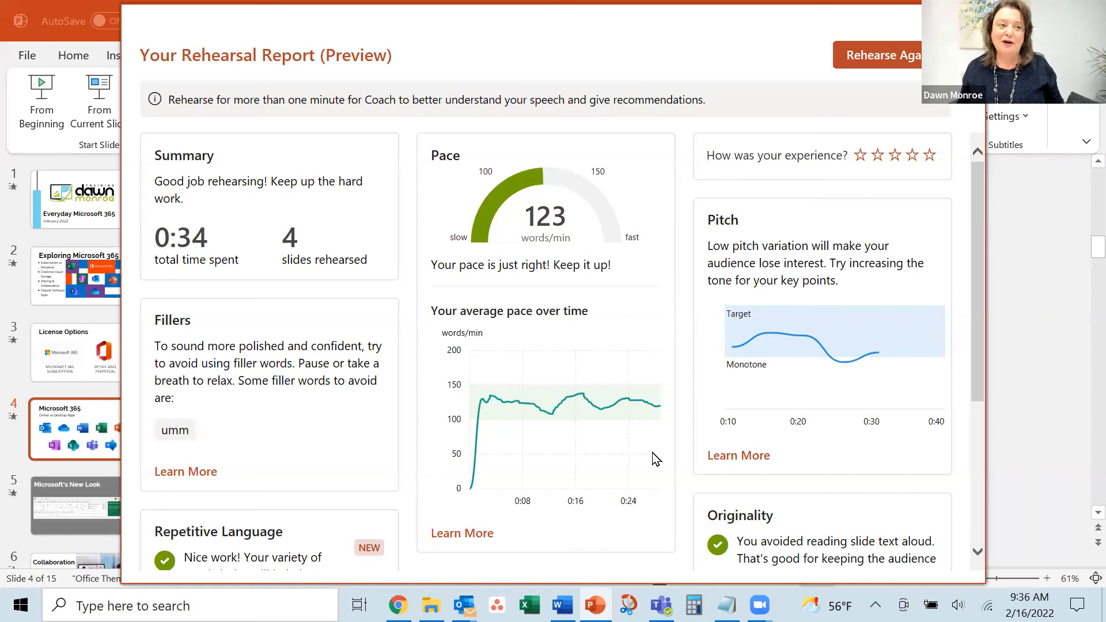
pyautogui.moveTo(618, 567)
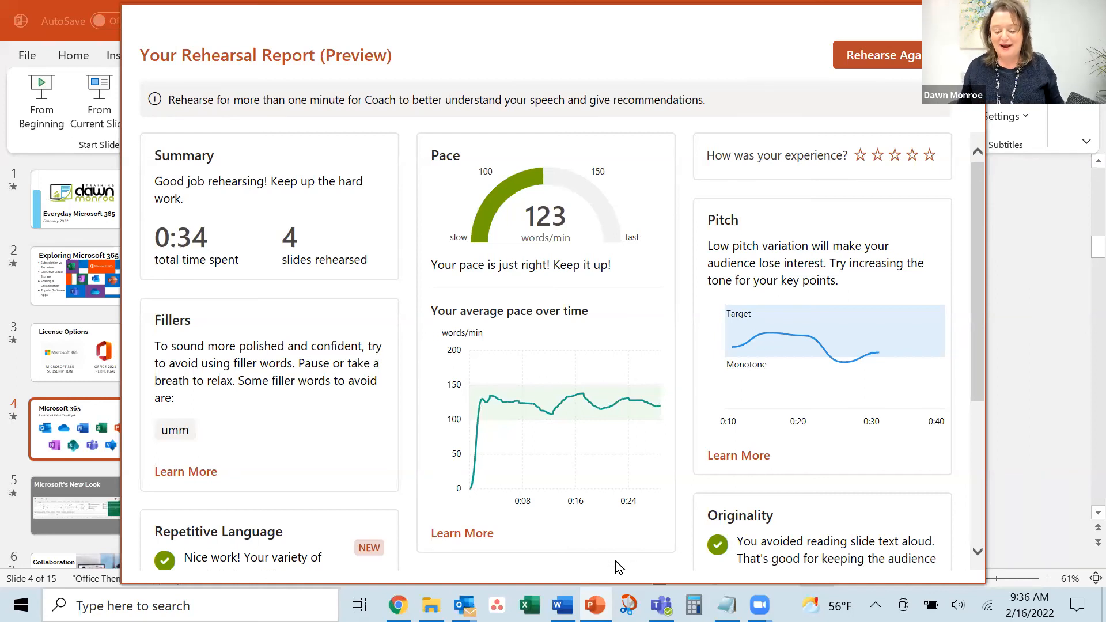